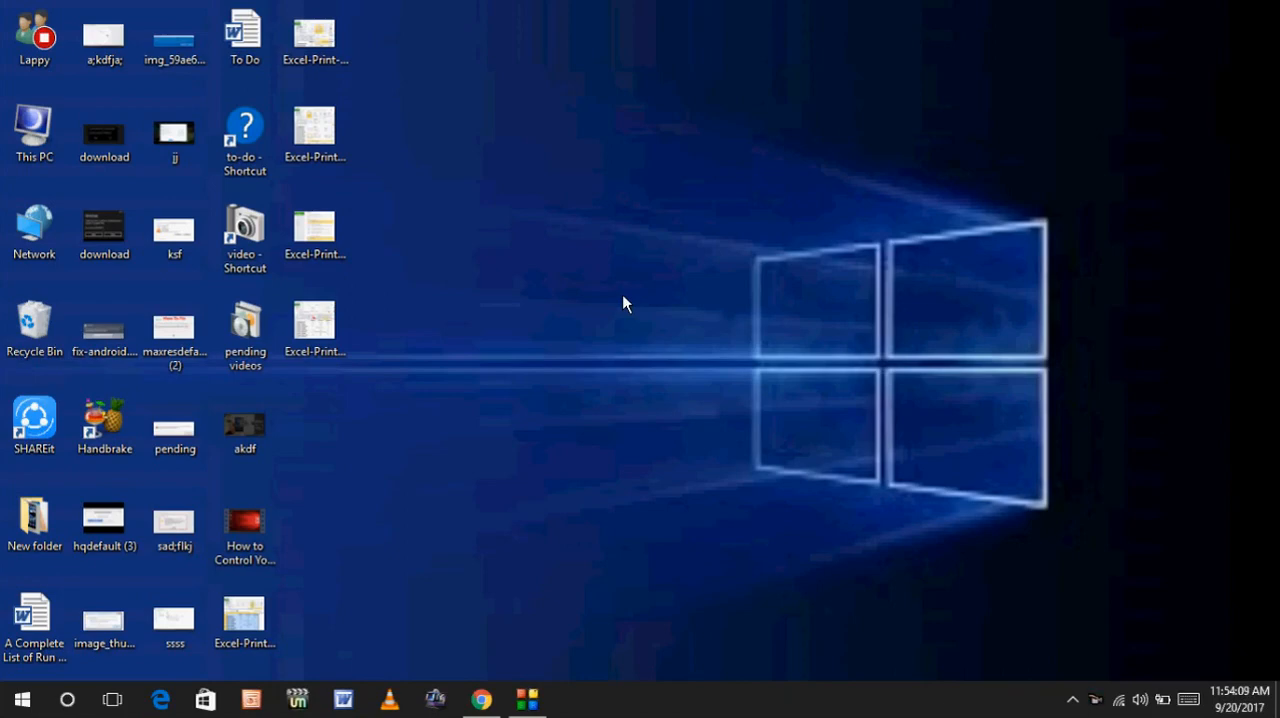
# Launch Google Chrome from a Start menu search for 'chrome'.
pyautogui.click(20, 699)
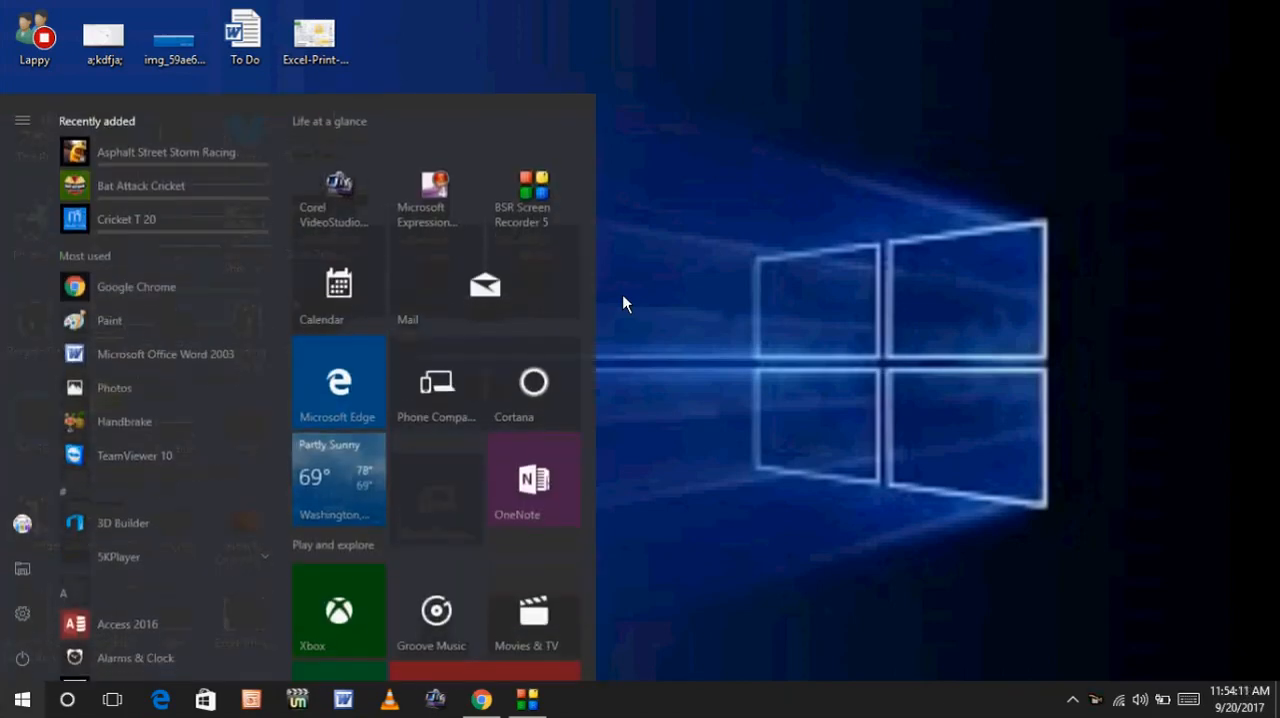
pyautogui.write('c')
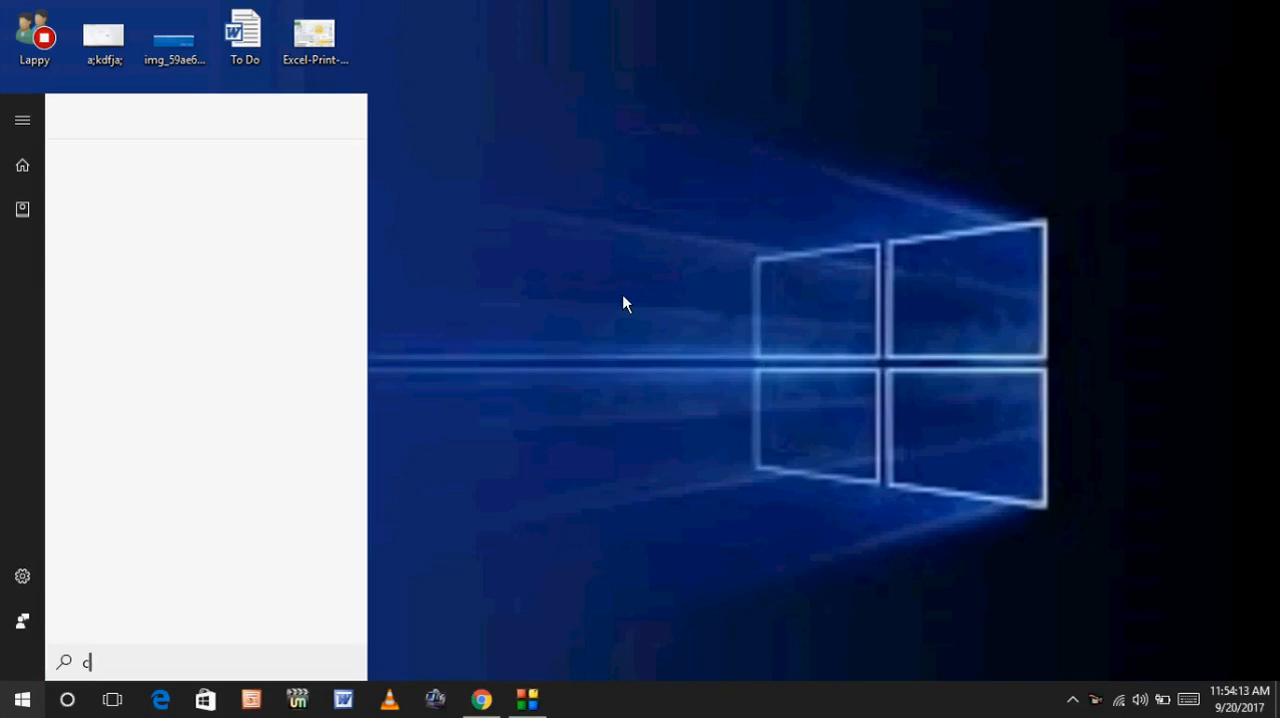
pyautogui.write('hroome')
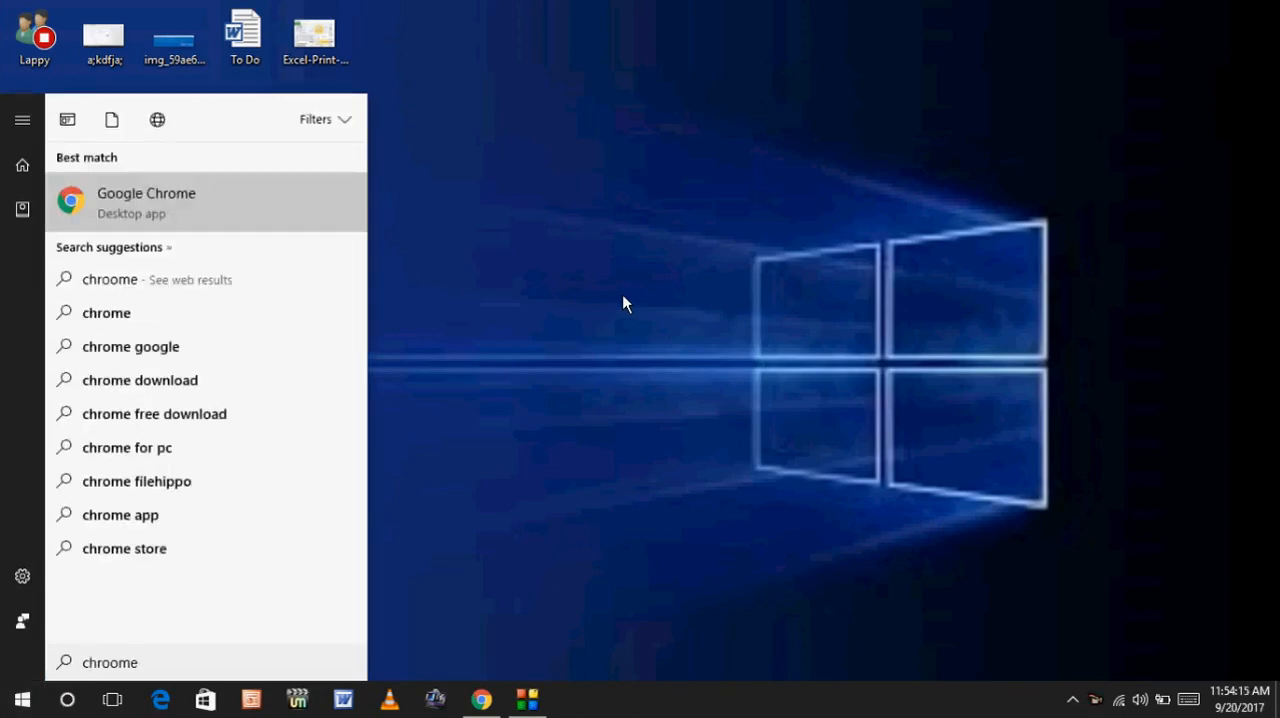
pyautogui.click(146, 202)
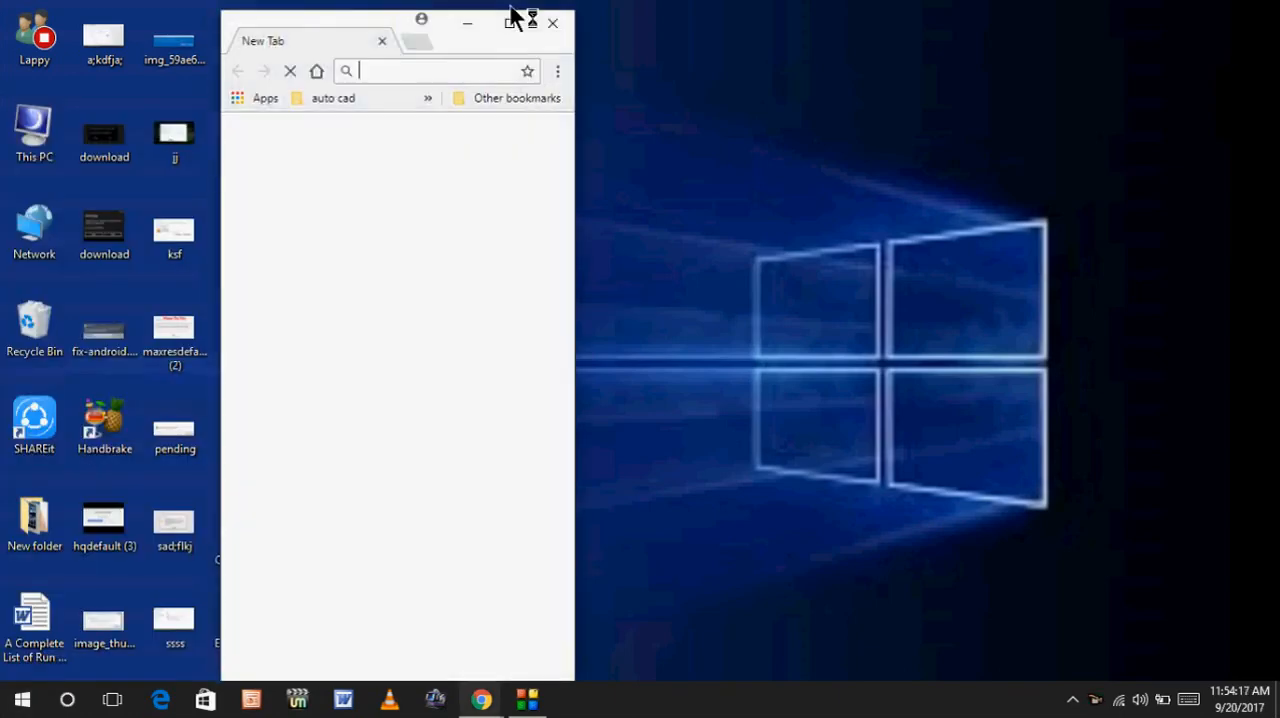
# Maximize the Chrome window and go to its Settings page via the three-dot menu.
pyautogui.click(532, 20)
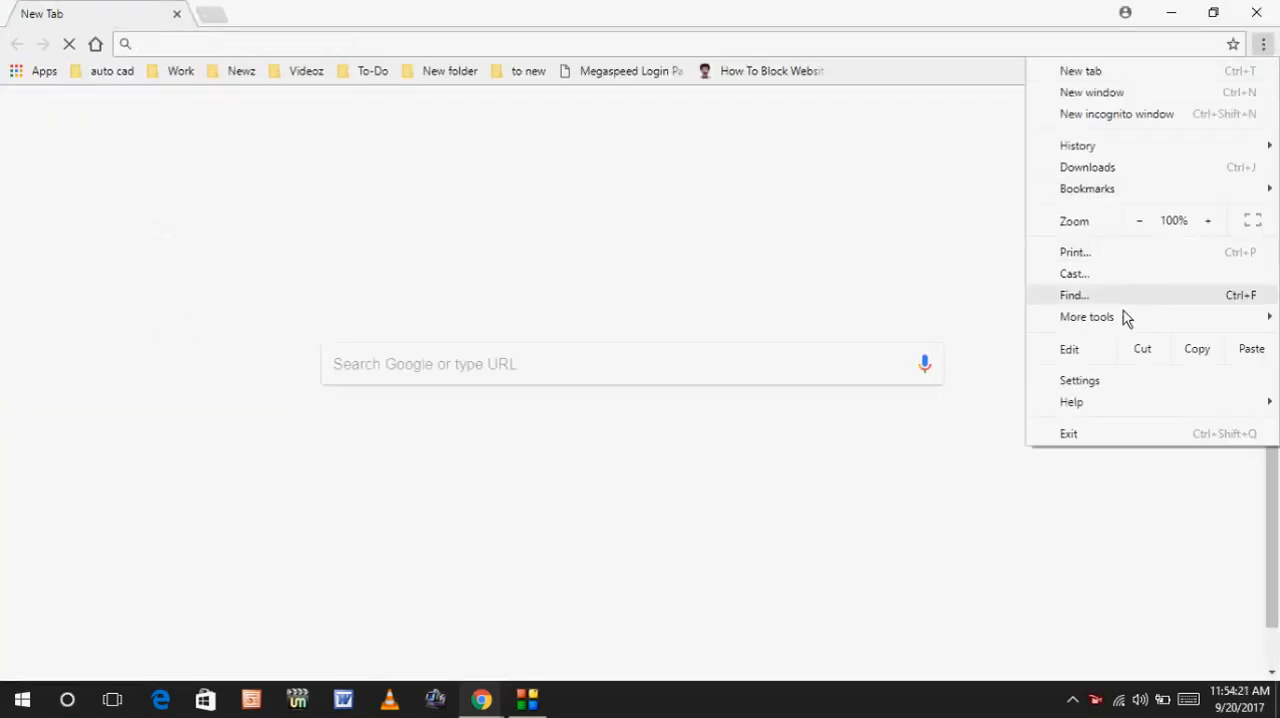
pyautogui.click(1079, 380)
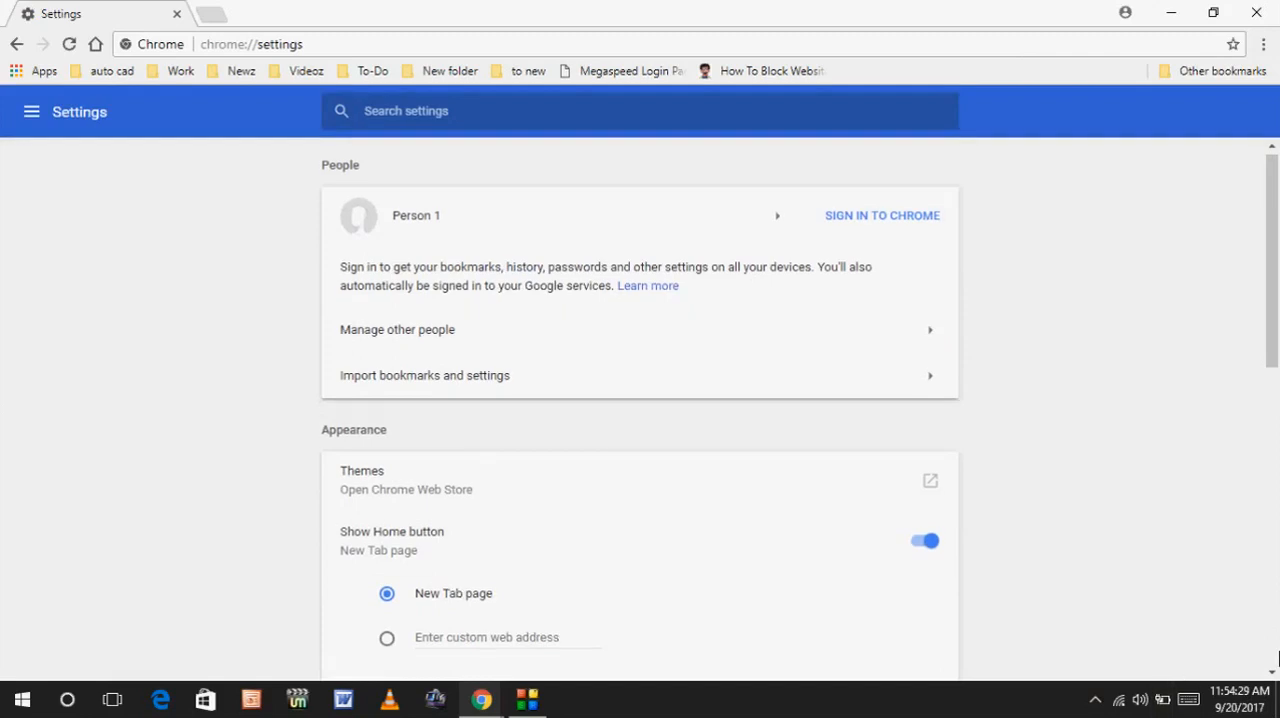
# Expand Advanced settings and reach Content Settings under Privacy and security.
pyautogui.scroll(-3)
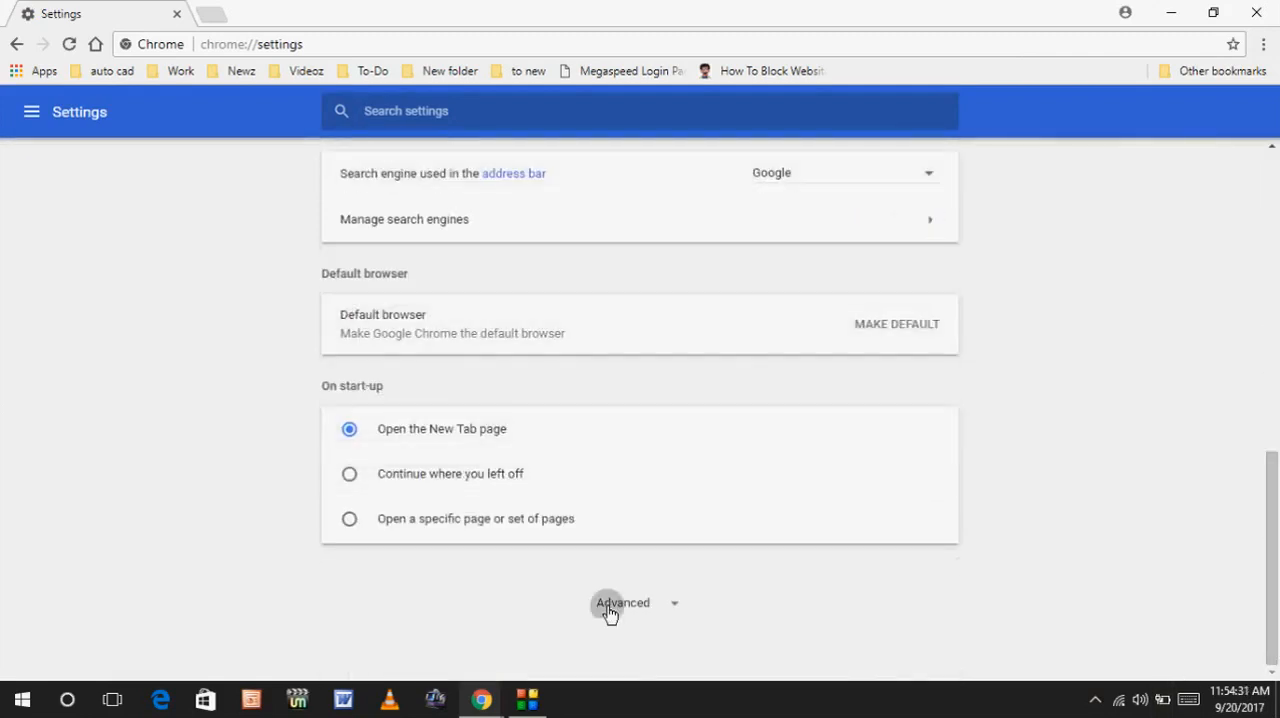
pyautogui.click(623, 602)
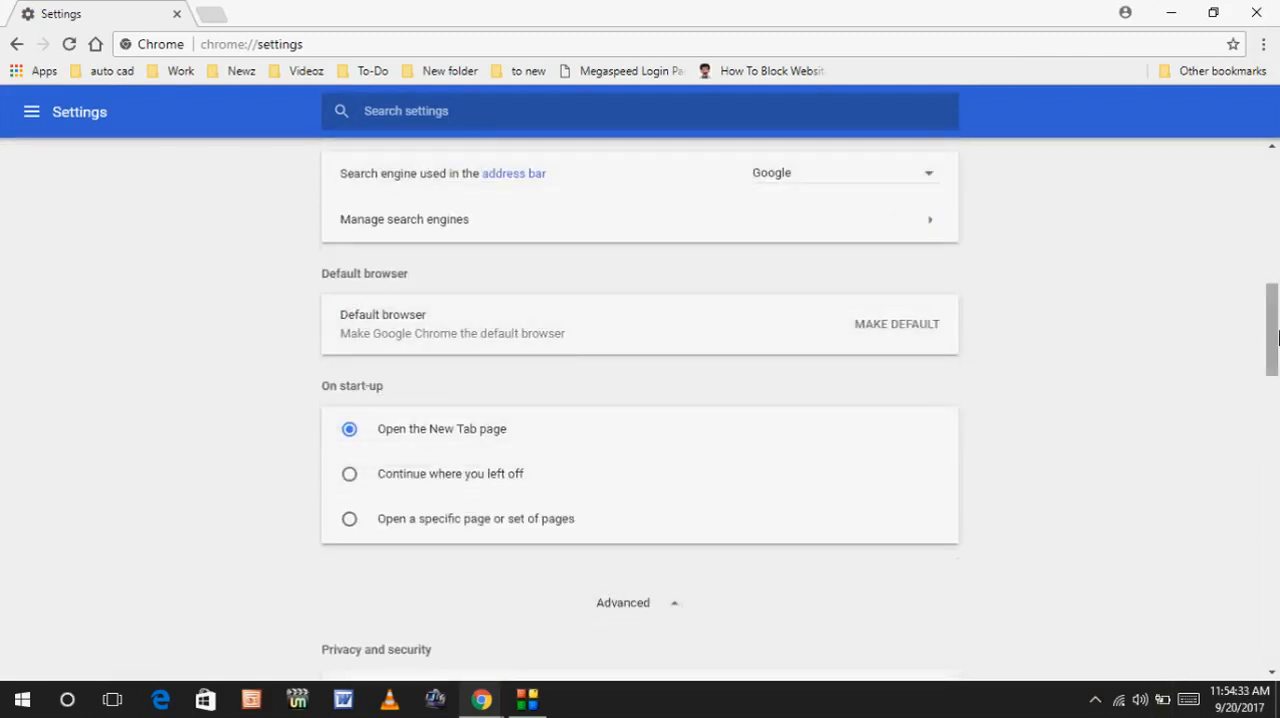
pyautogui.scroll(-3)
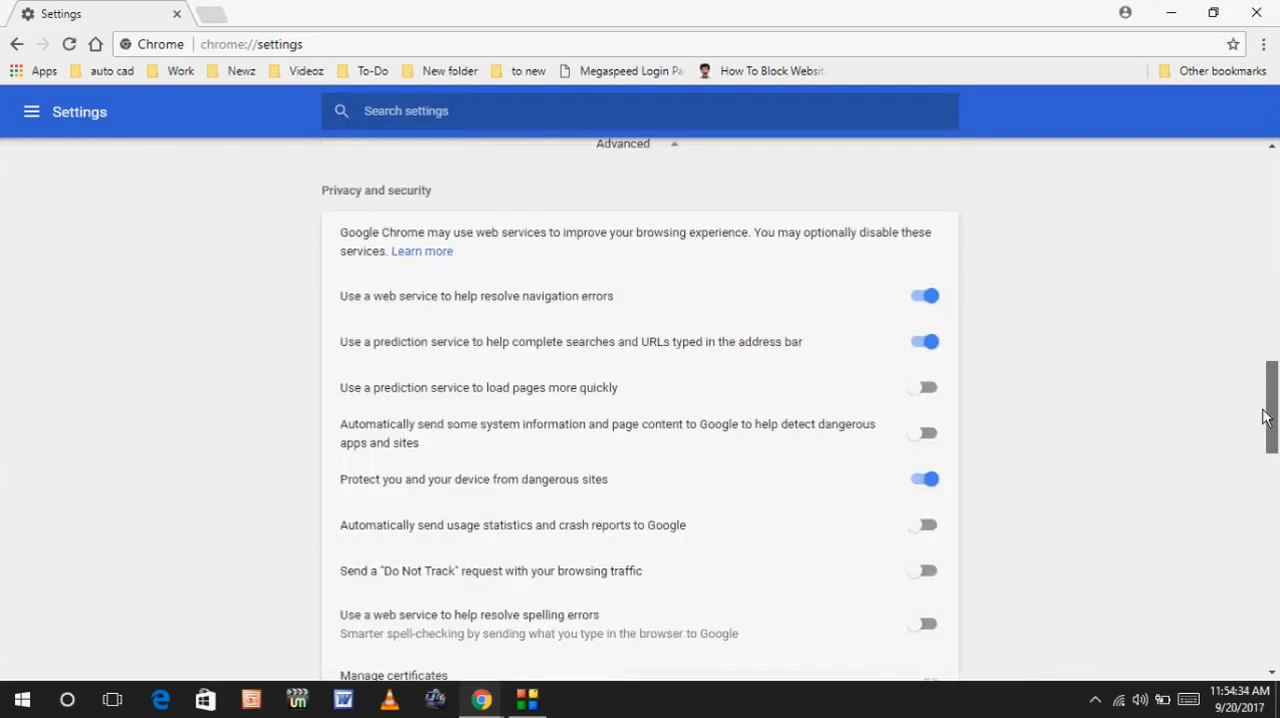
pyautogui.scroll(-3)
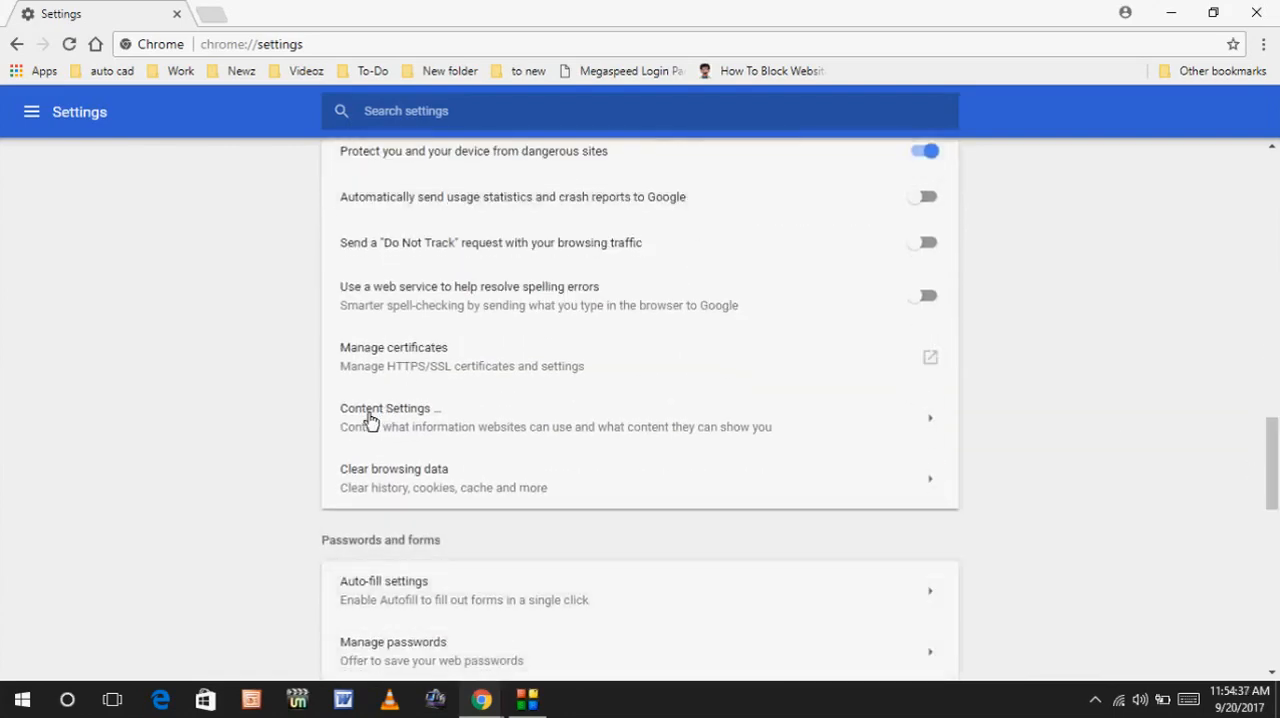
pyautogui.click(420, 417)
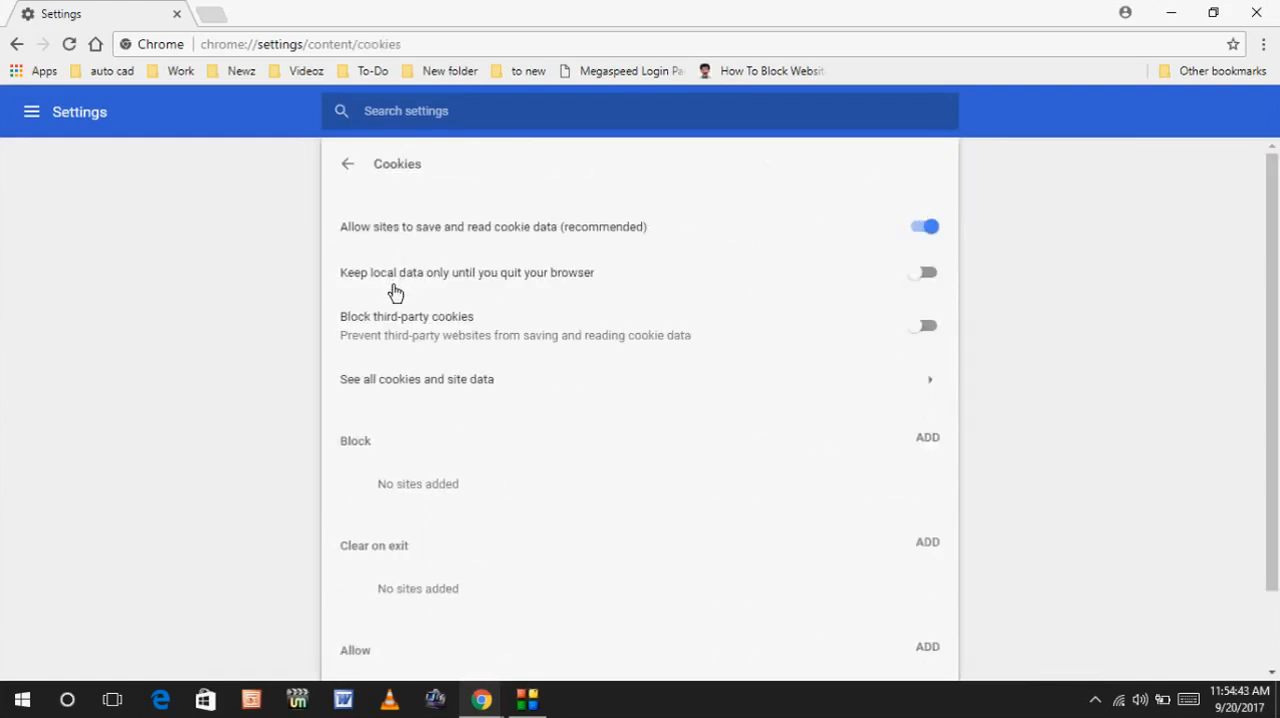
pyautogui.moveTo(604, 295)
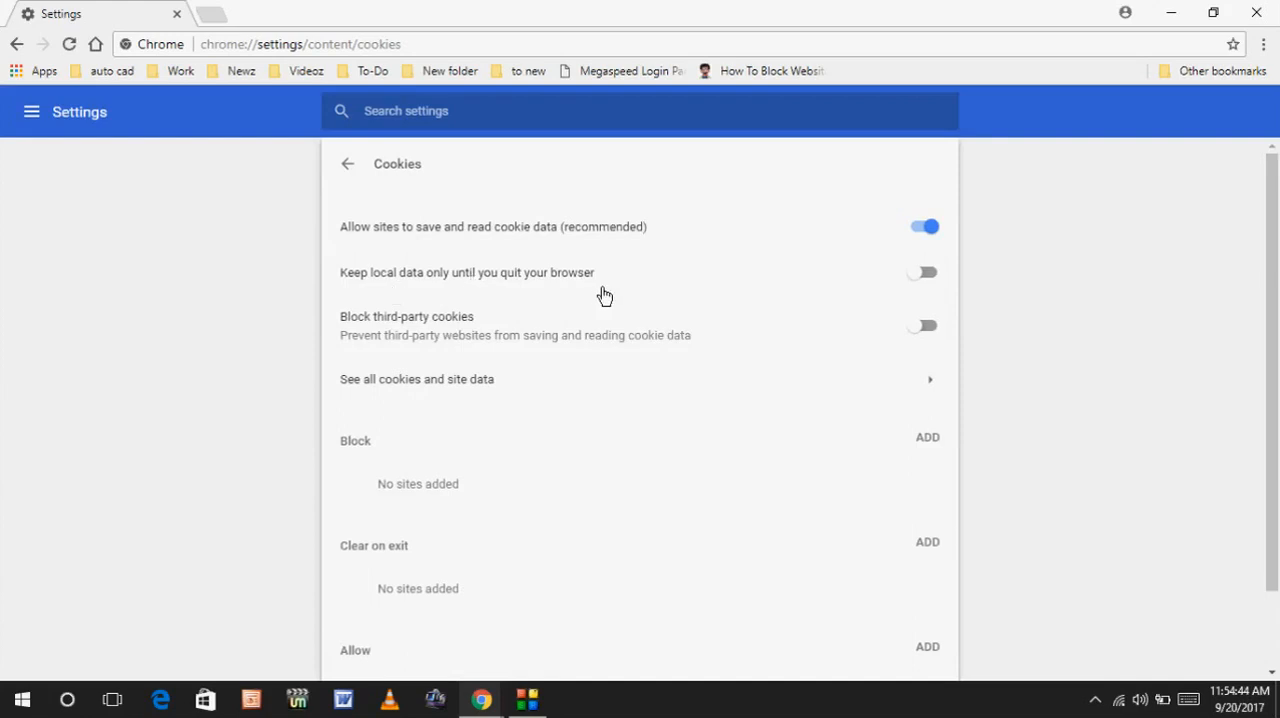
pyautogui.moveTo(830, 255)
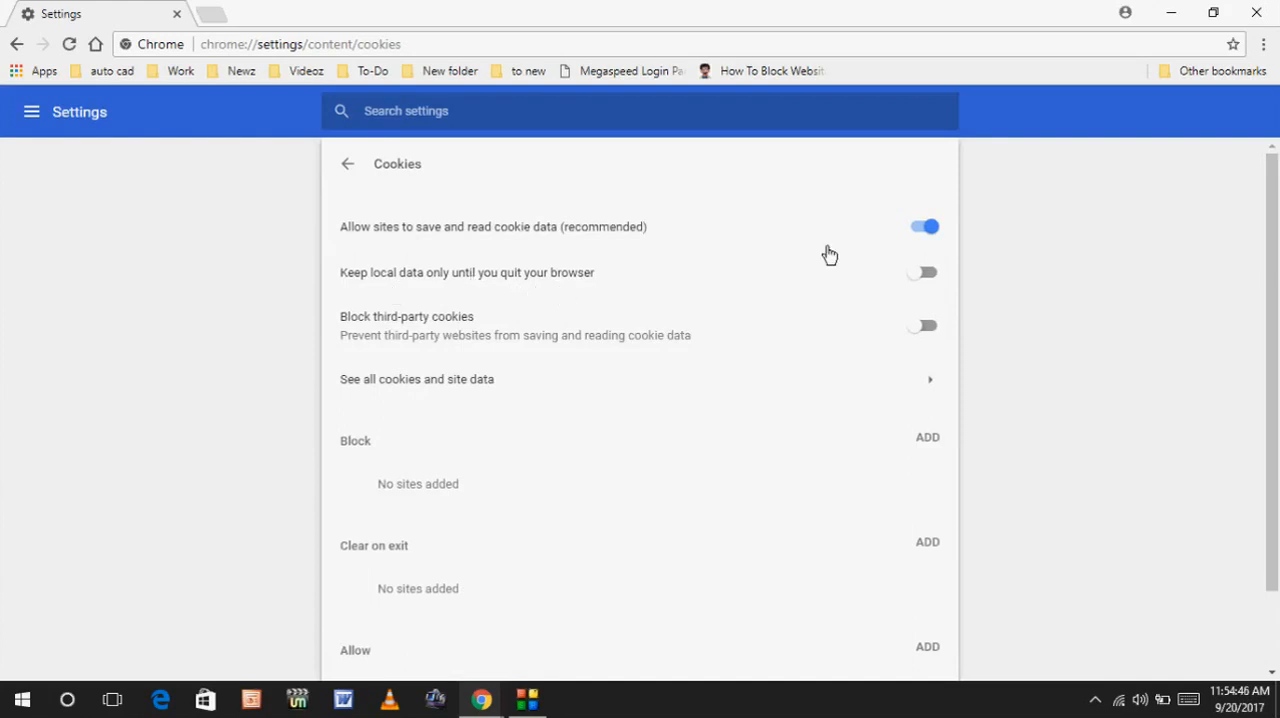
pyautogui.moveTo(920, 287)
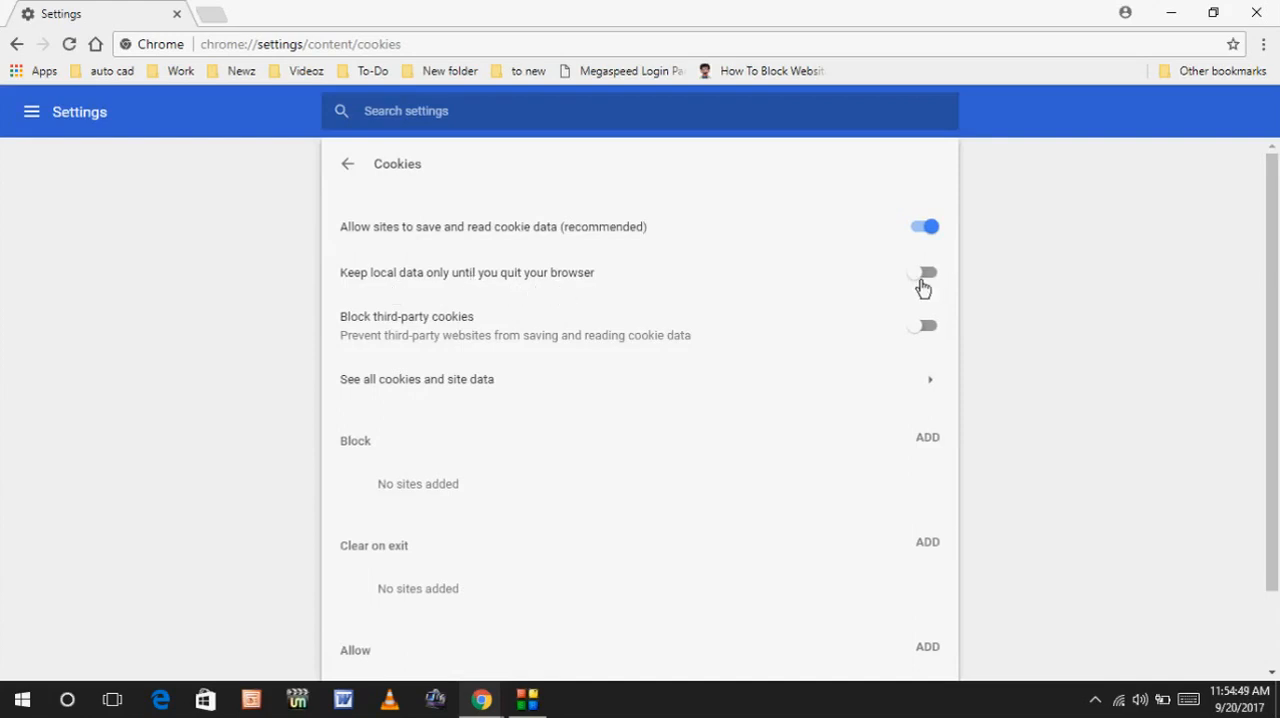
# Switch on 'Keep local data only until you quit your browser' and start a new tab.
pyautogui.click(922, 272)
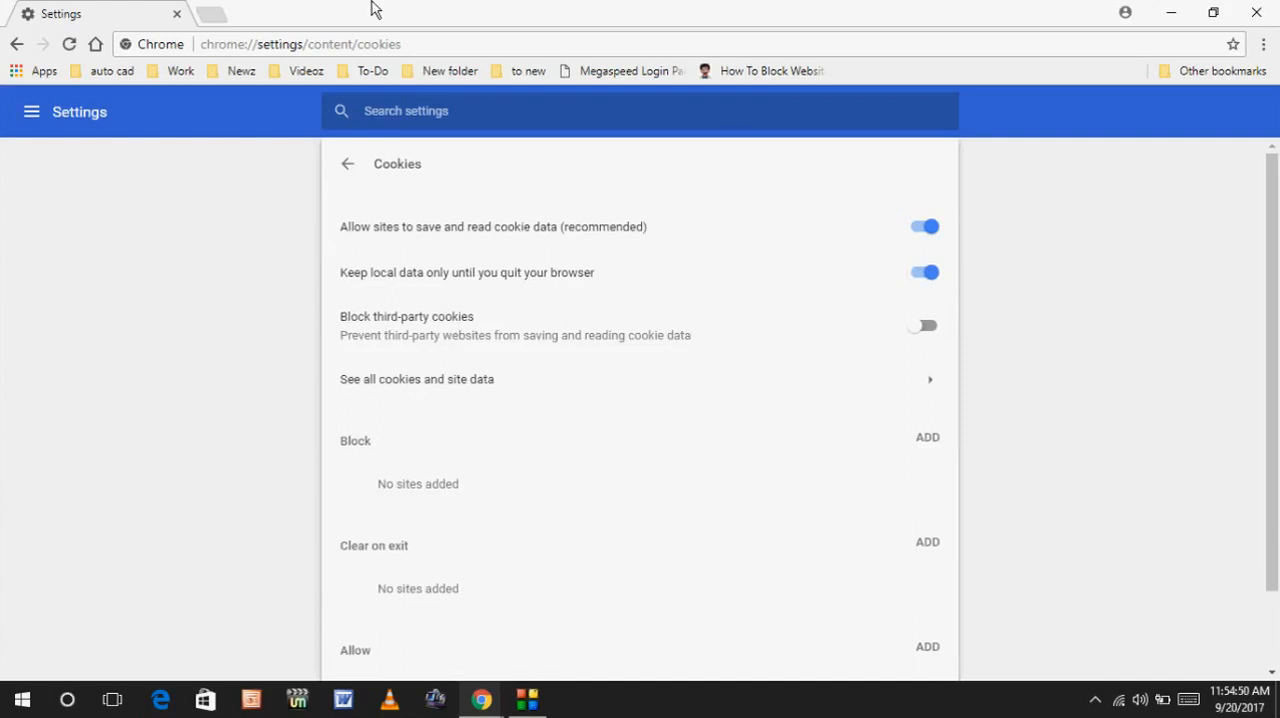
pyautogui.click(393, 13)
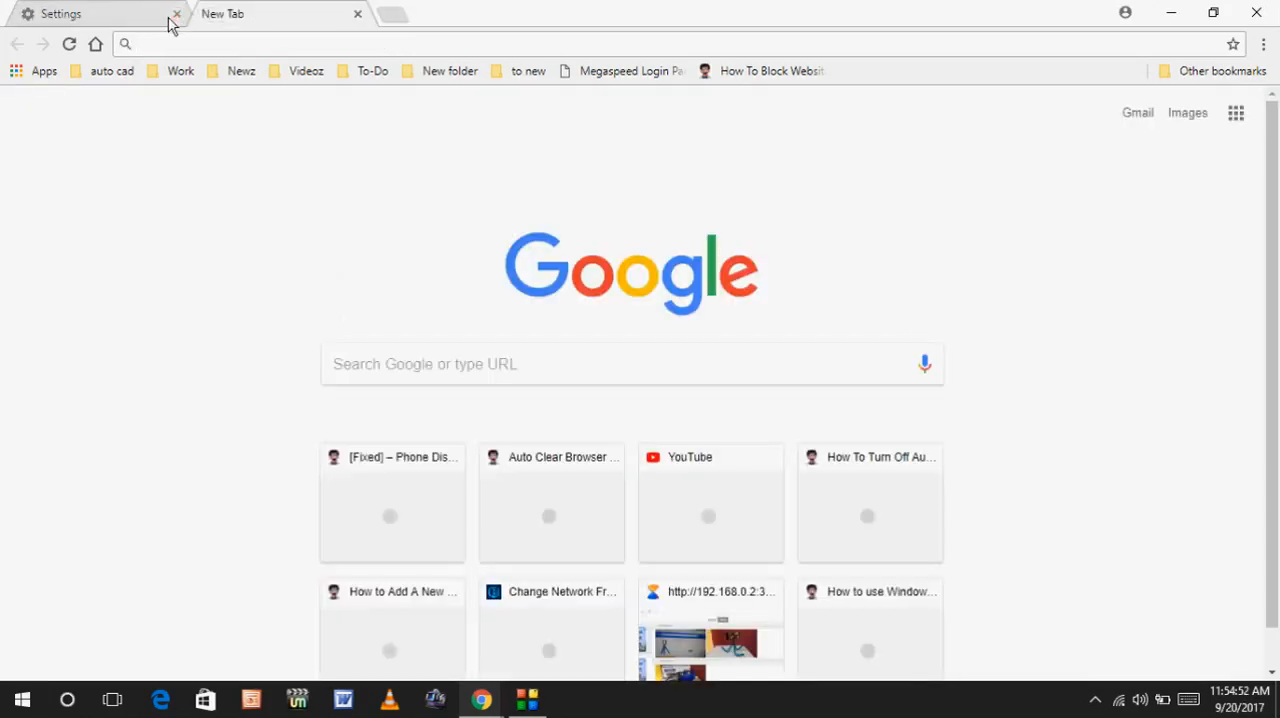
pyautogui.click(177, 14)
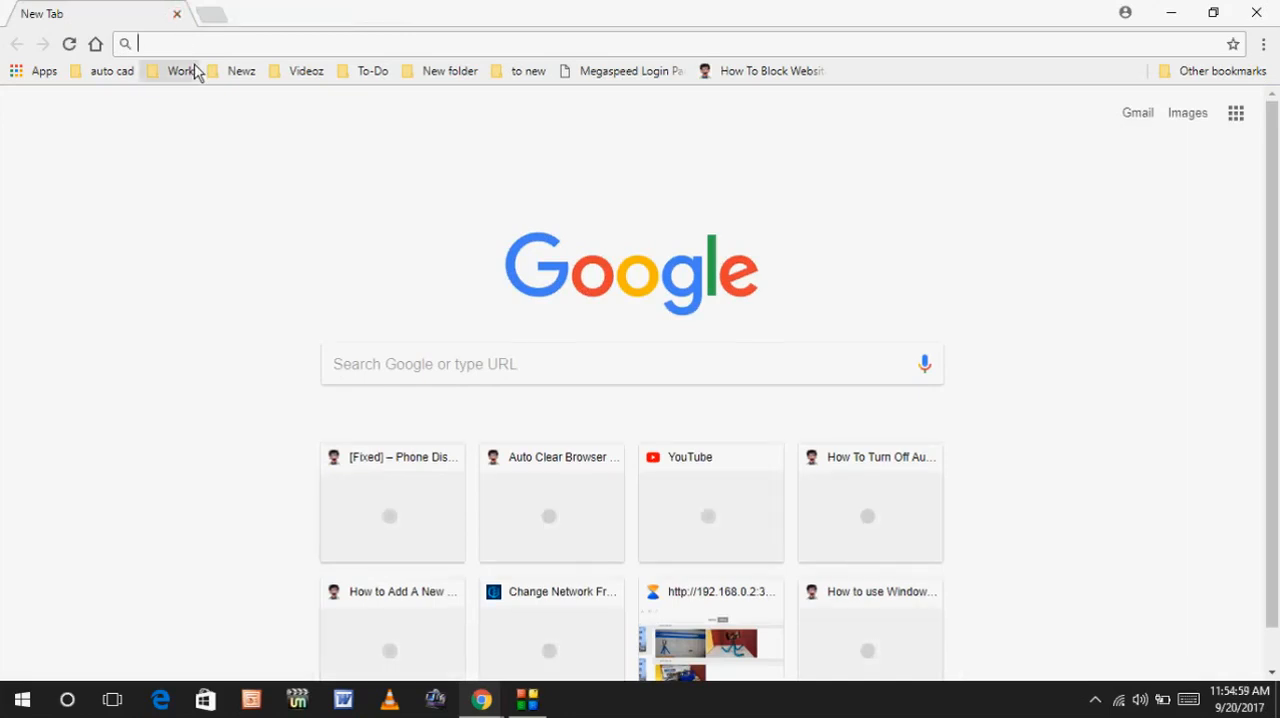
pyautogui.write('https://www.google.com')
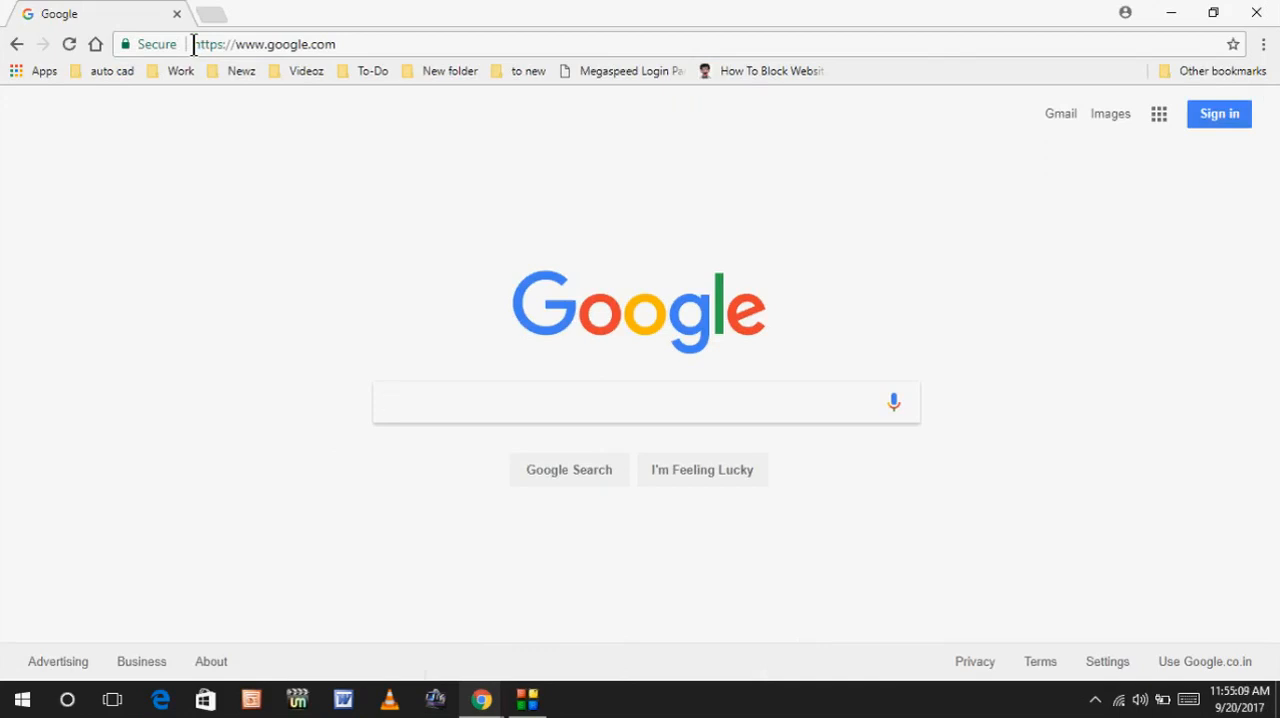
pyautogui.click(646, 402)
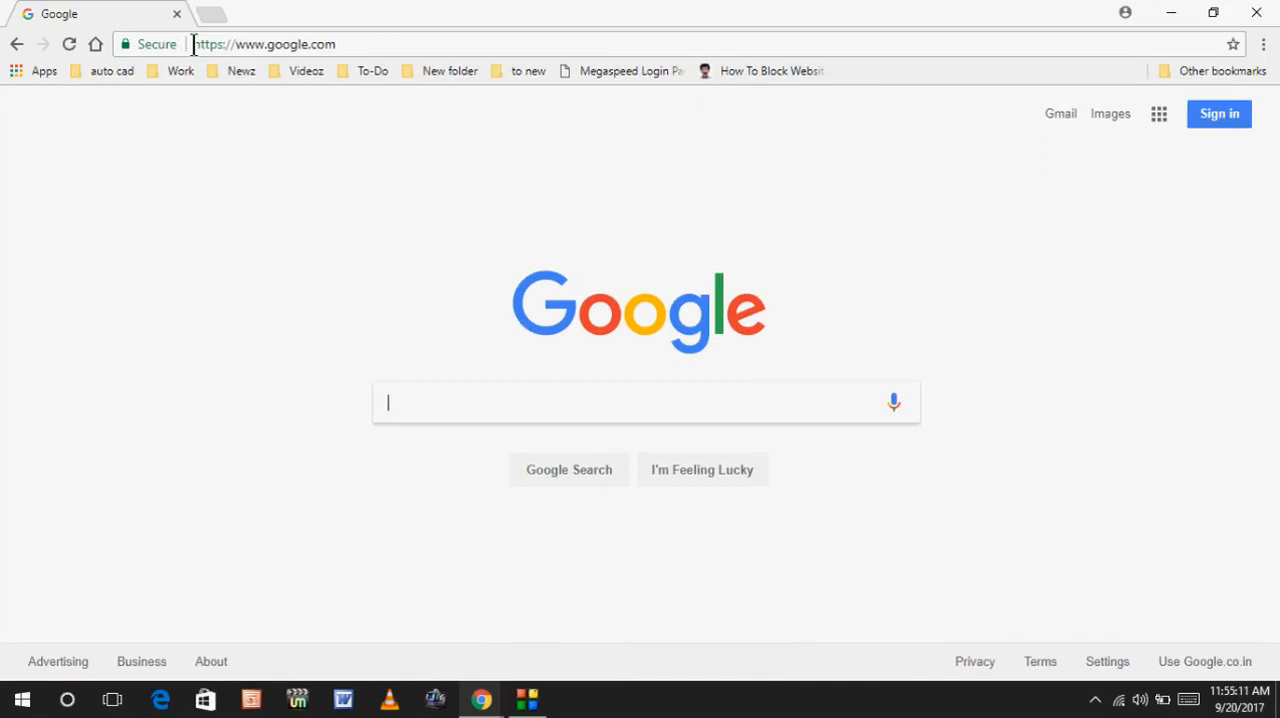